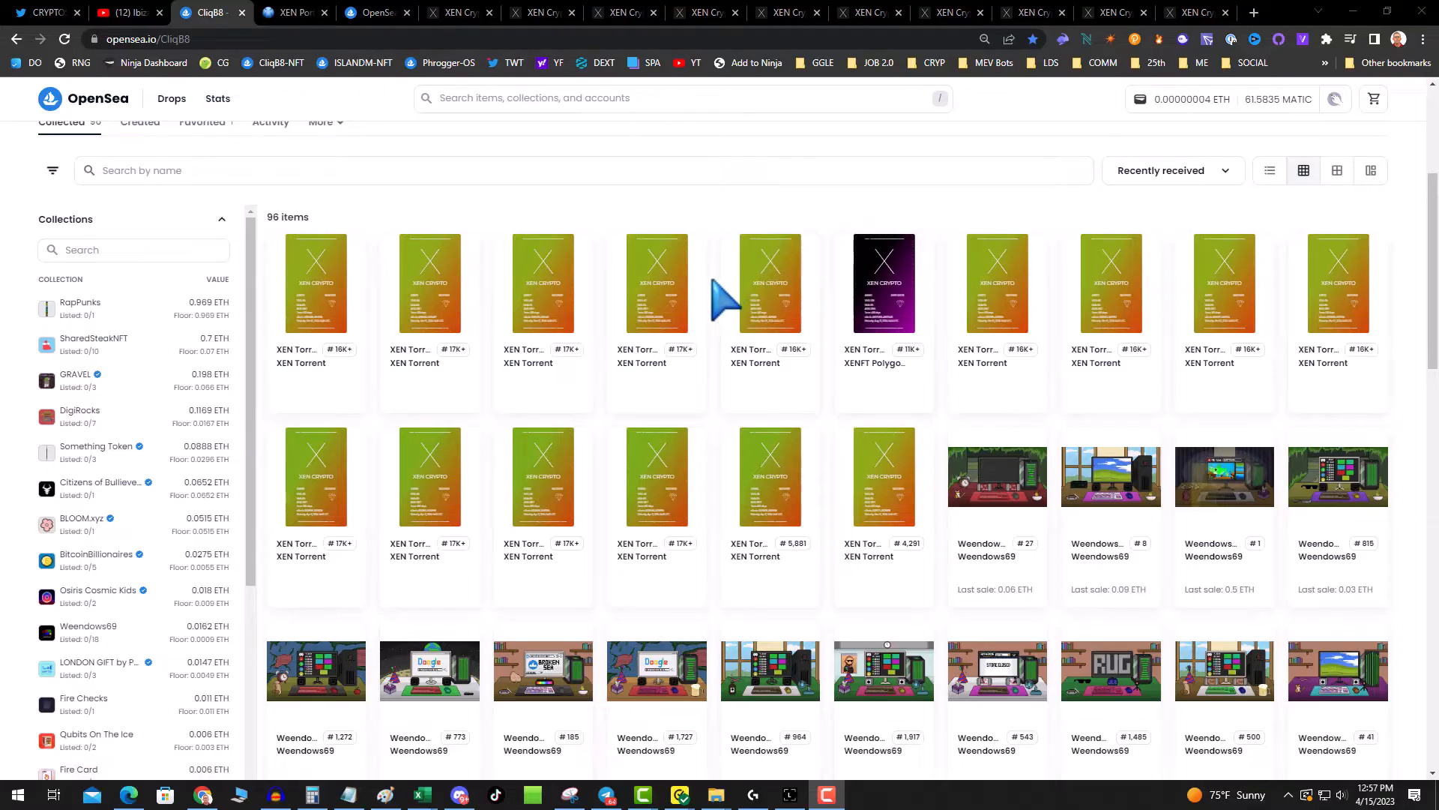
mouse_move(765, 289)
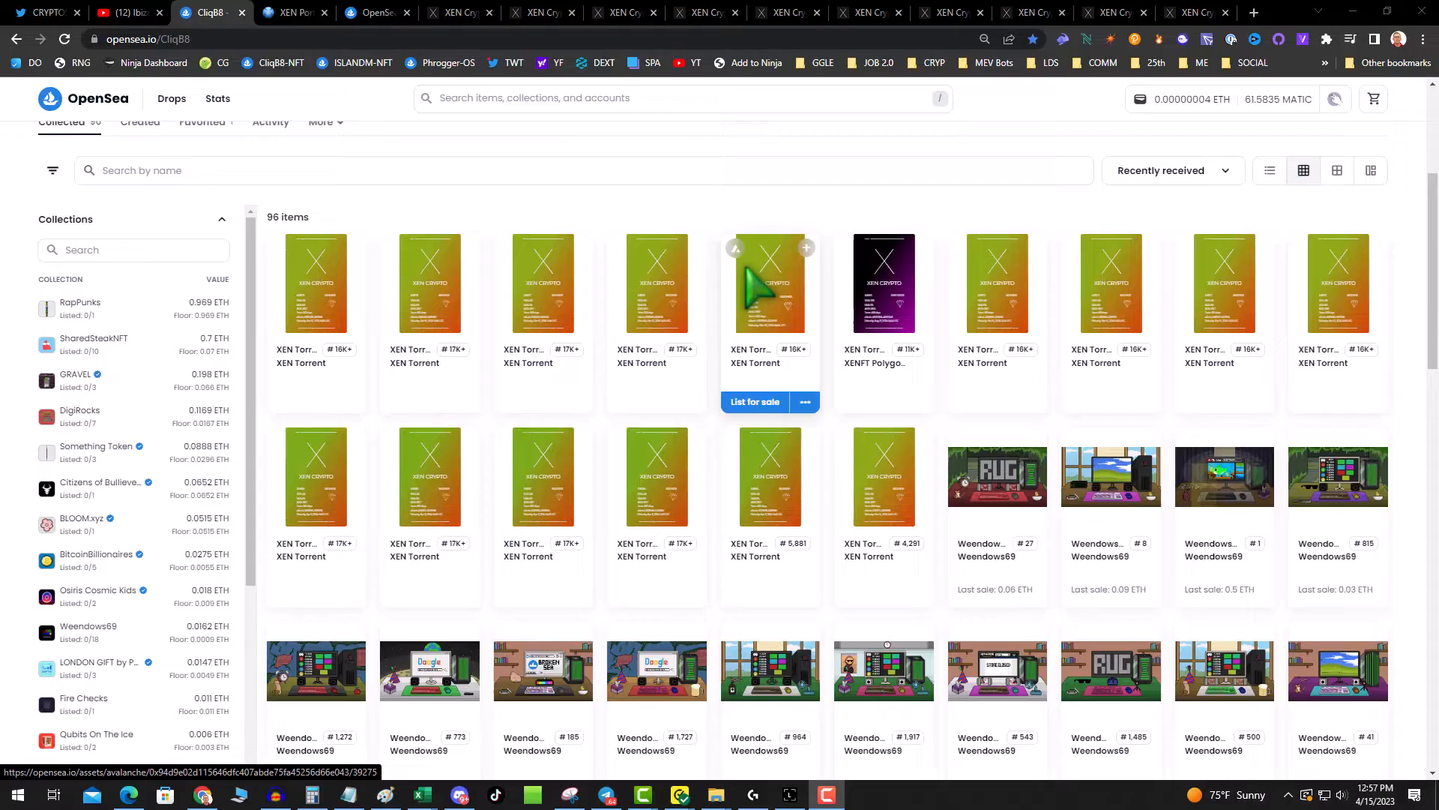
mouse_move(752, 300)
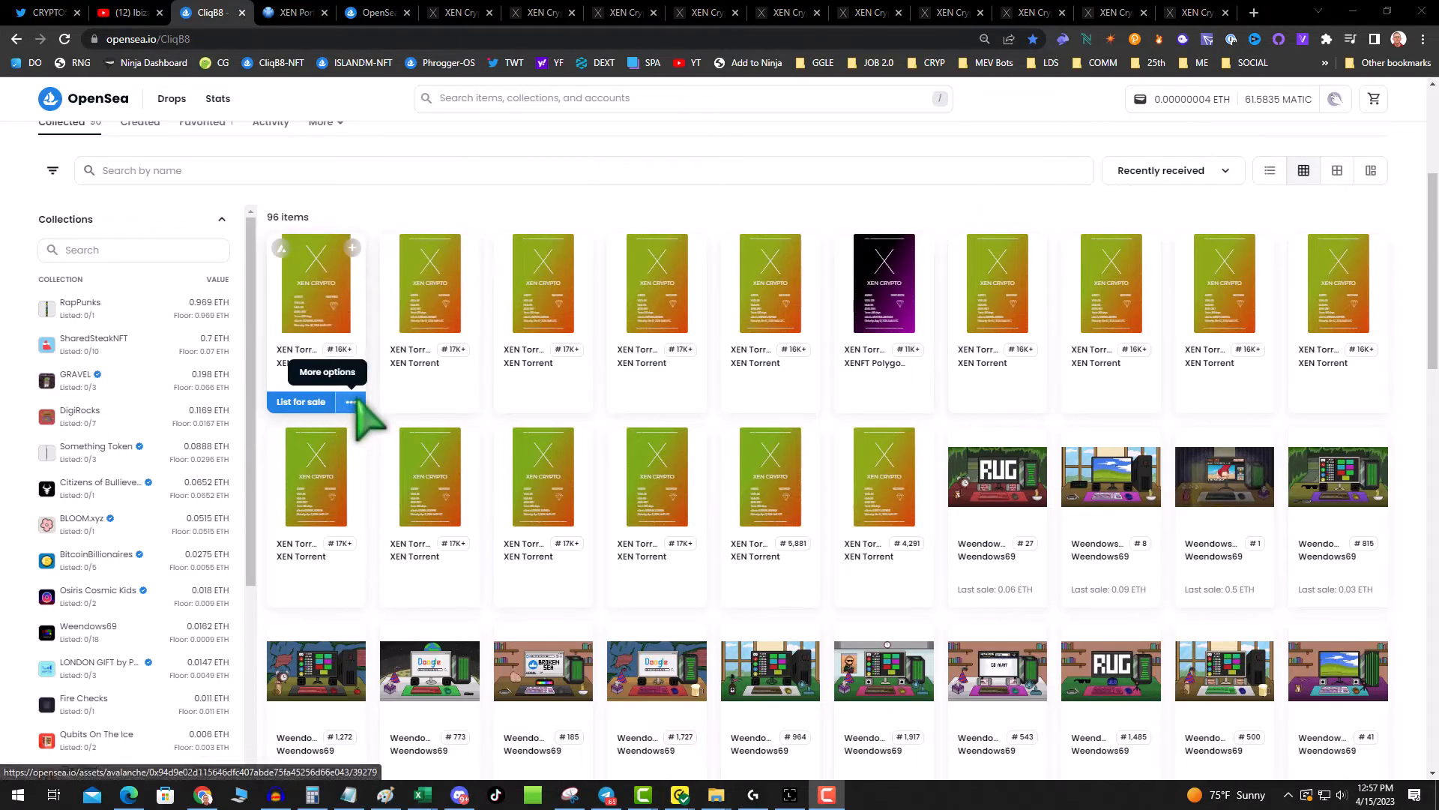
Reveal the action menu (list, hide, transfer) for the first XEN Torrent NFT
left_click(351, 402)
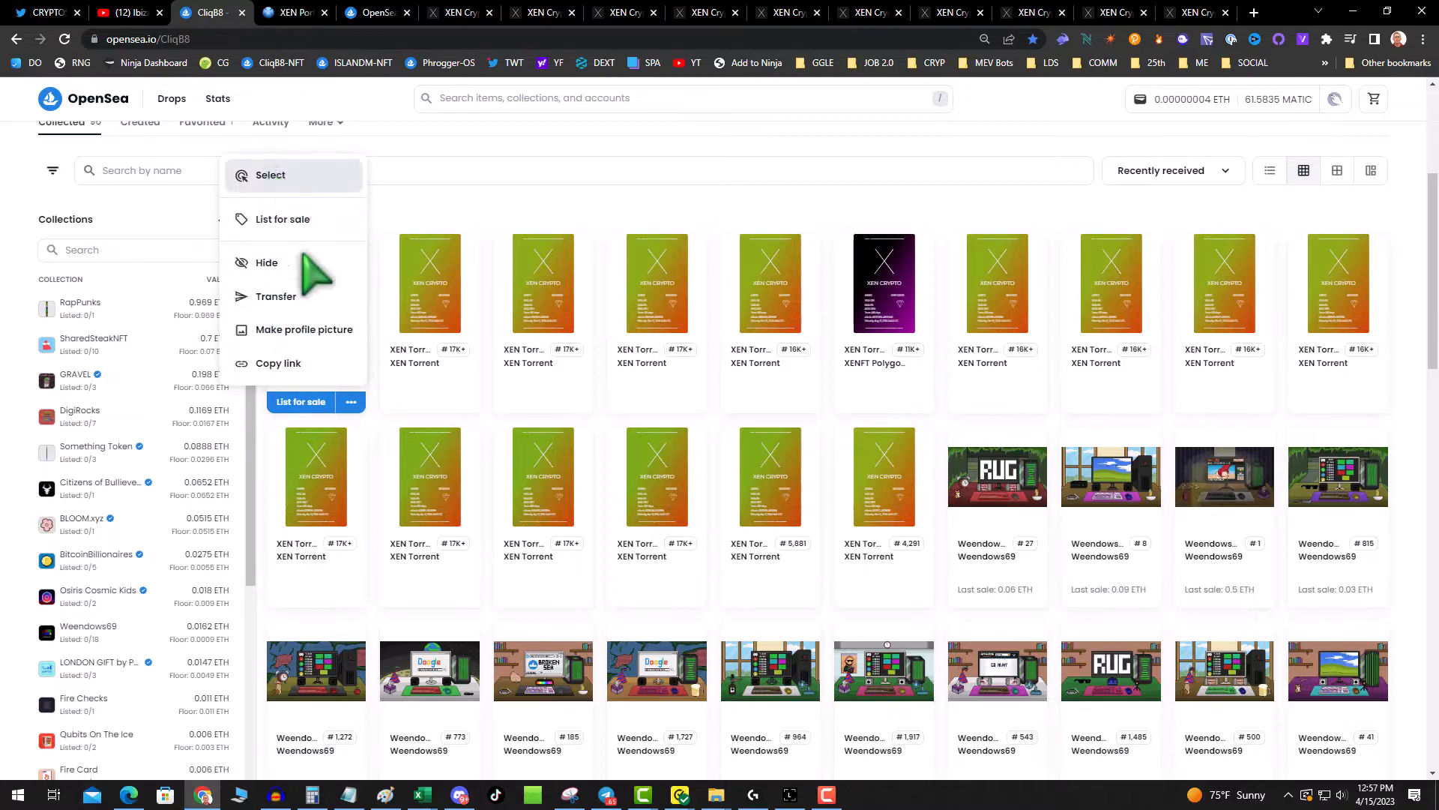
Enter selection mode and mark all 15 XEN Torrent NFTs, skipping the purple XENFT card
left_click(270, 174)
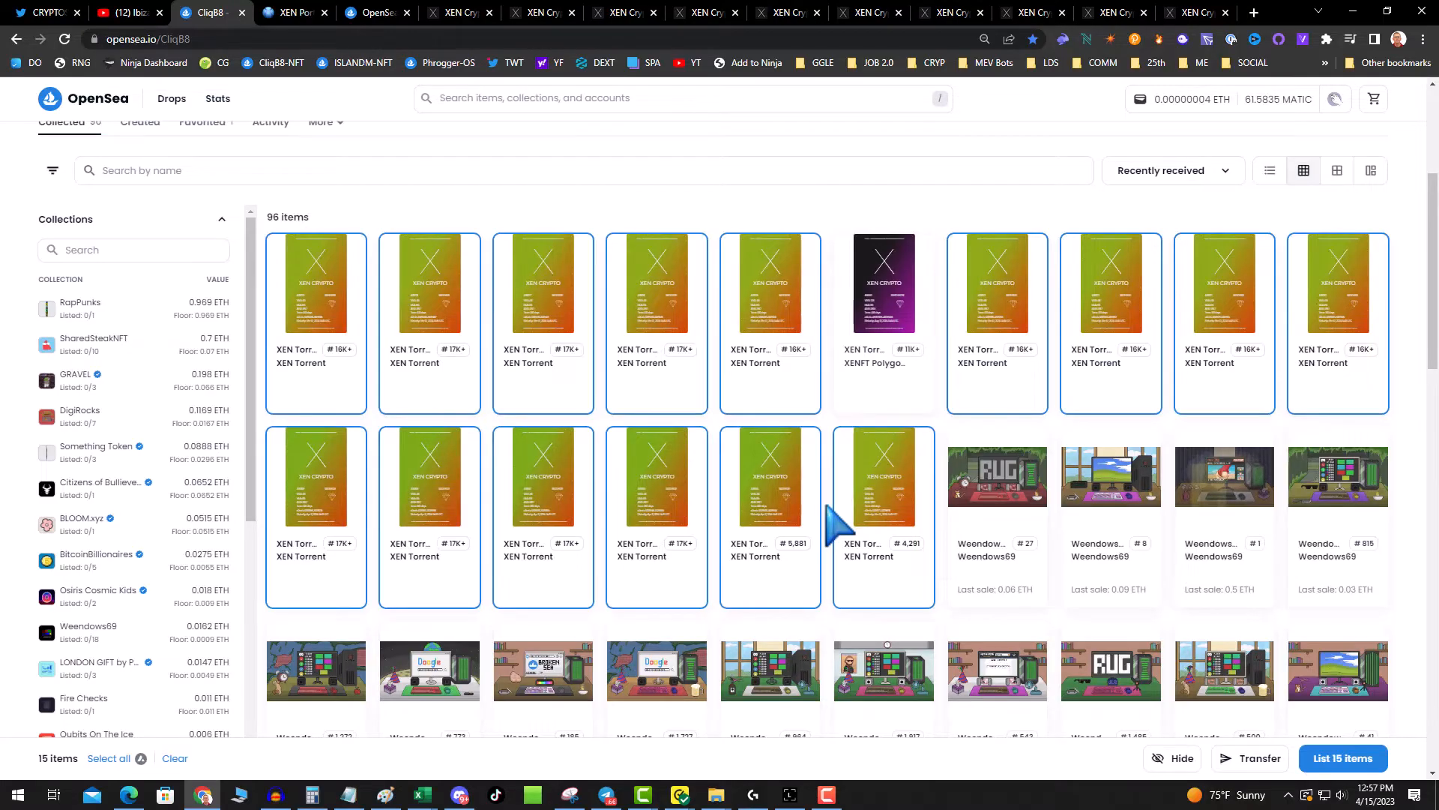
mouse_move(1237, 779)
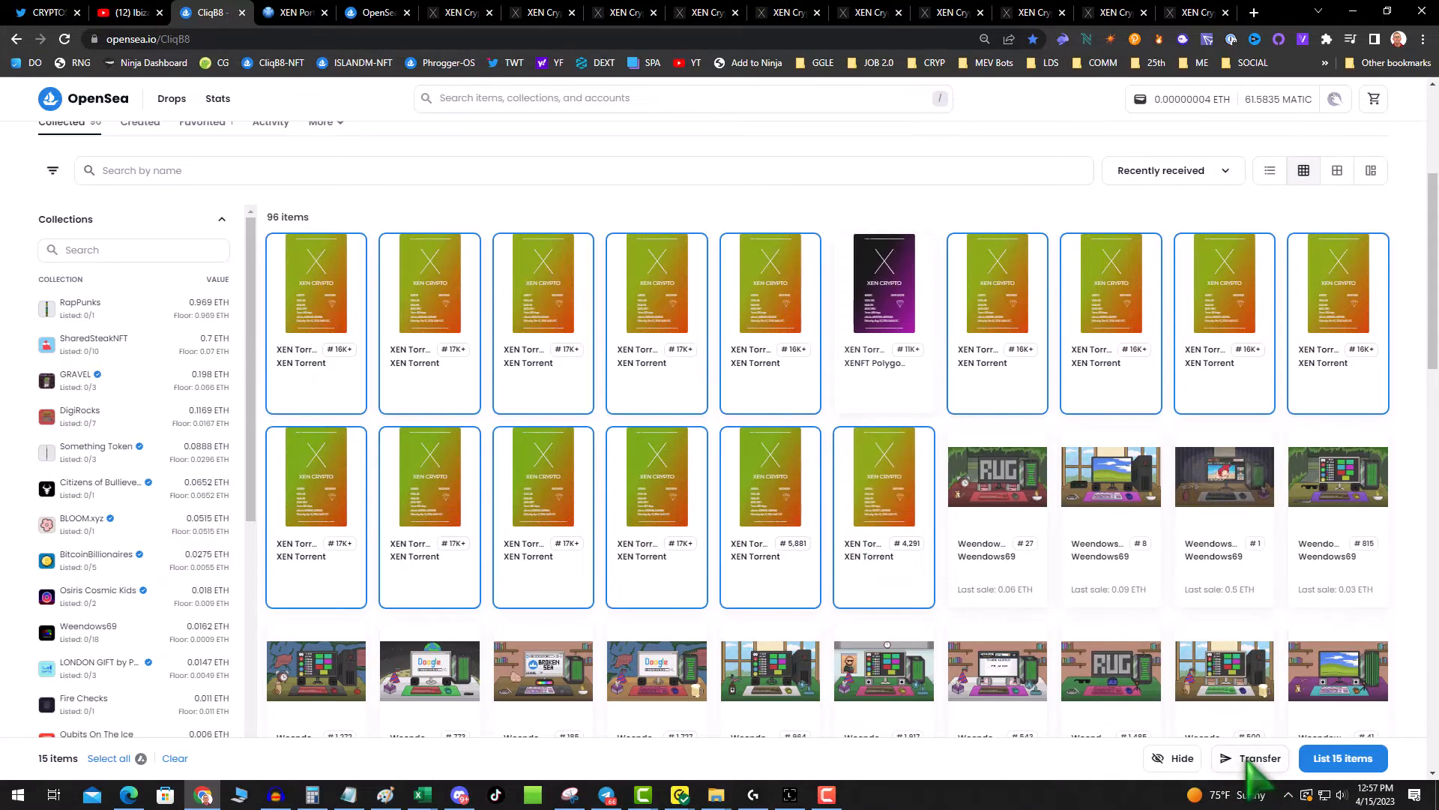
Start a transfer of the 15 selected XEN Torrent NFTs, reaching the Transfer items page
left_click(1251, 759)
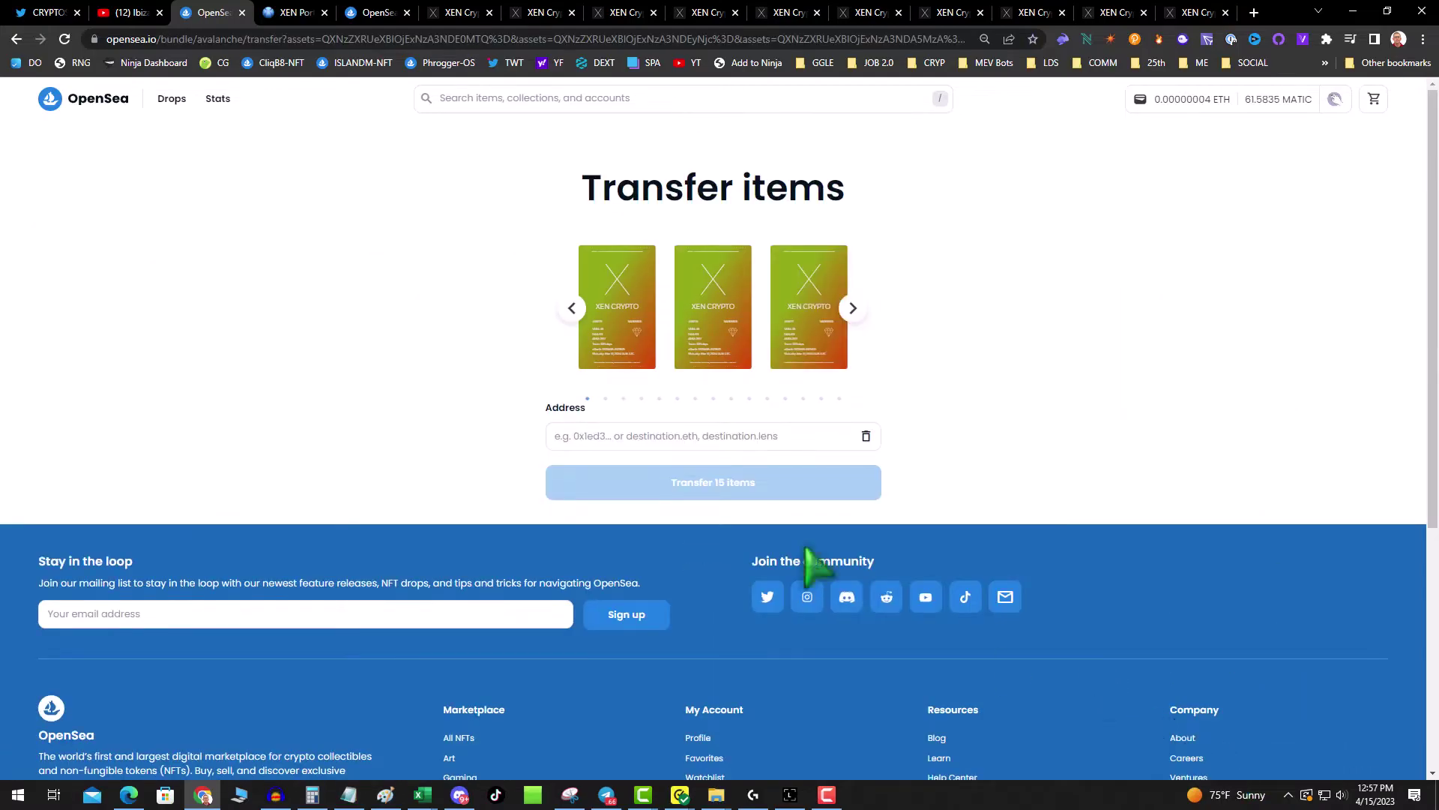
mouse_move(440, 436)
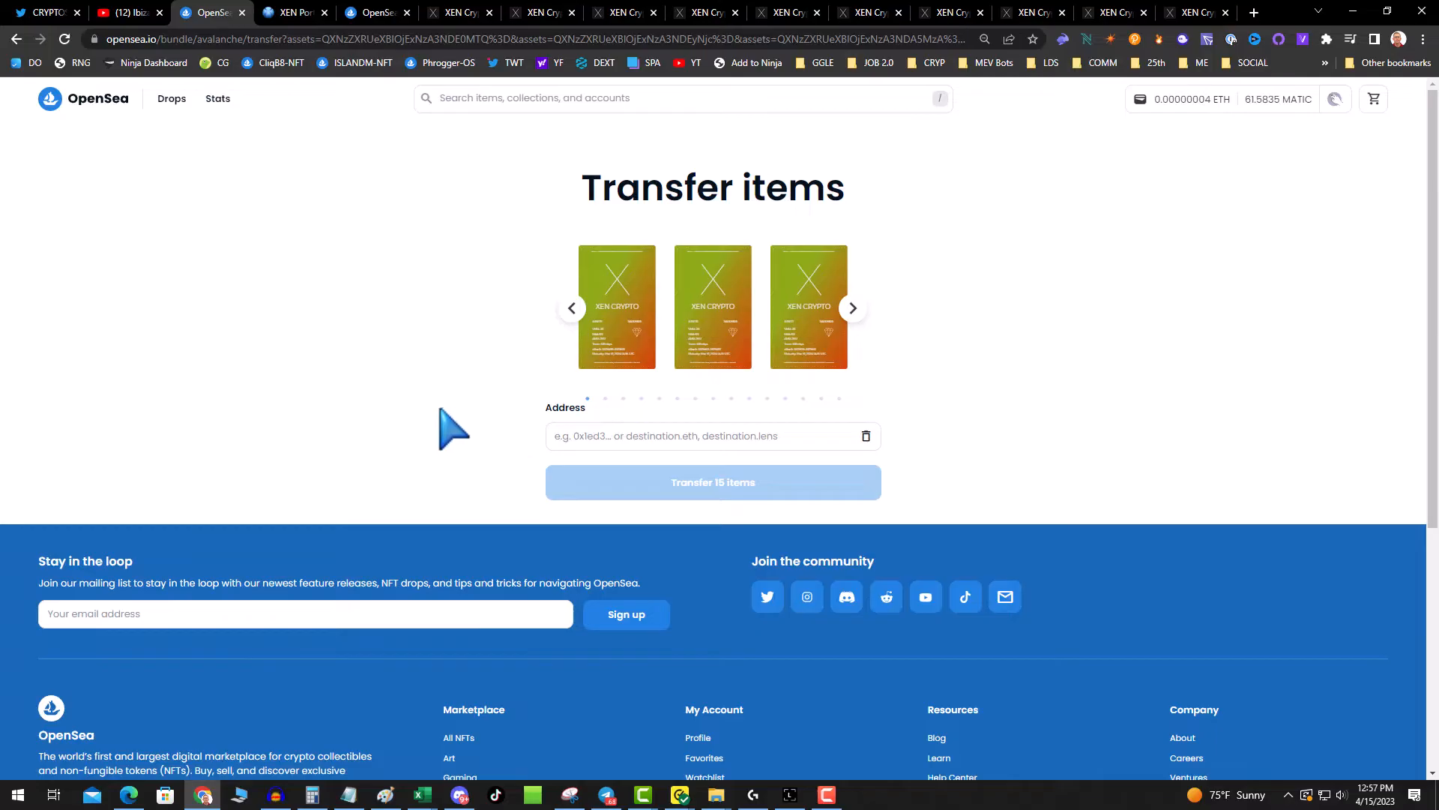
mouse_move(531, 398)
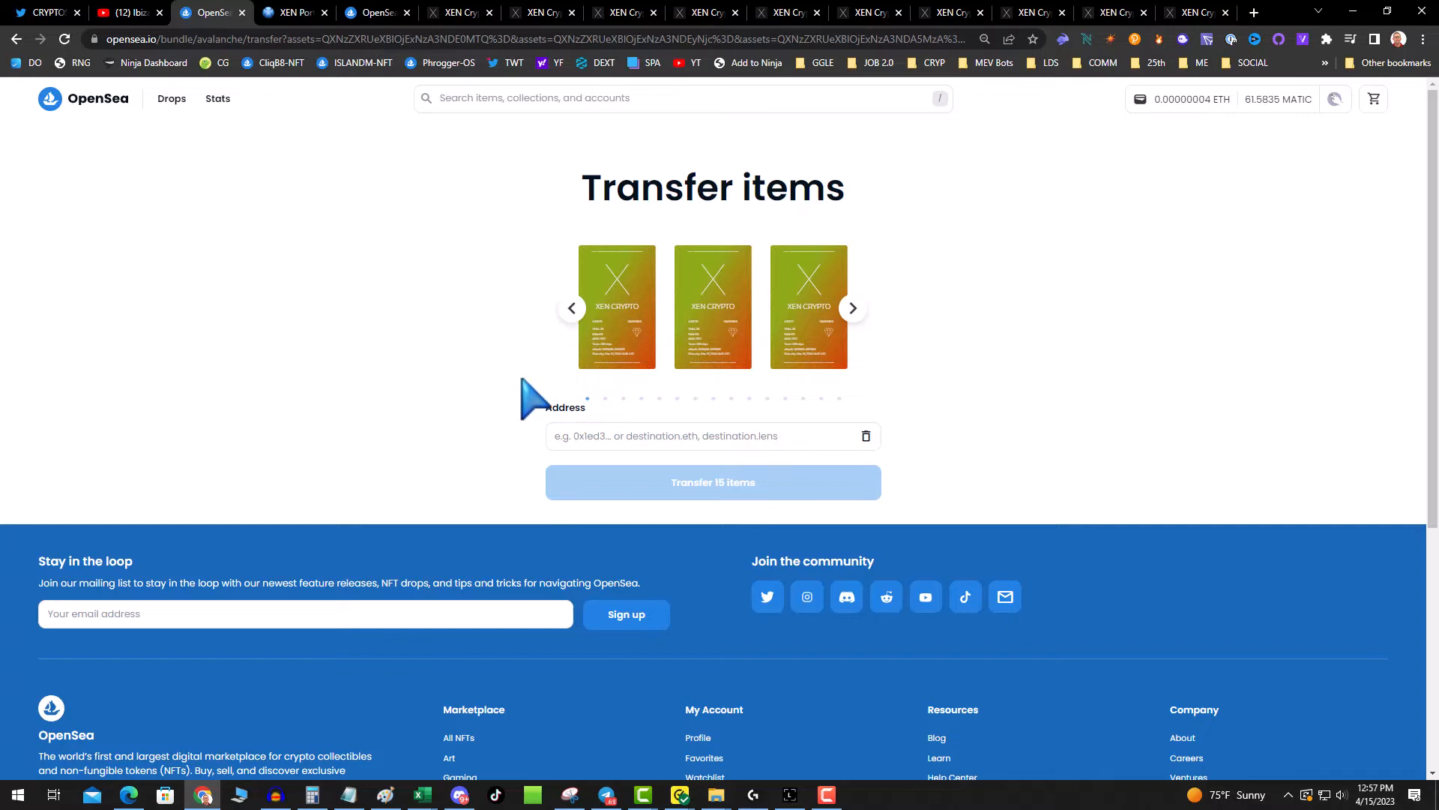
mouse_move(494, 318)
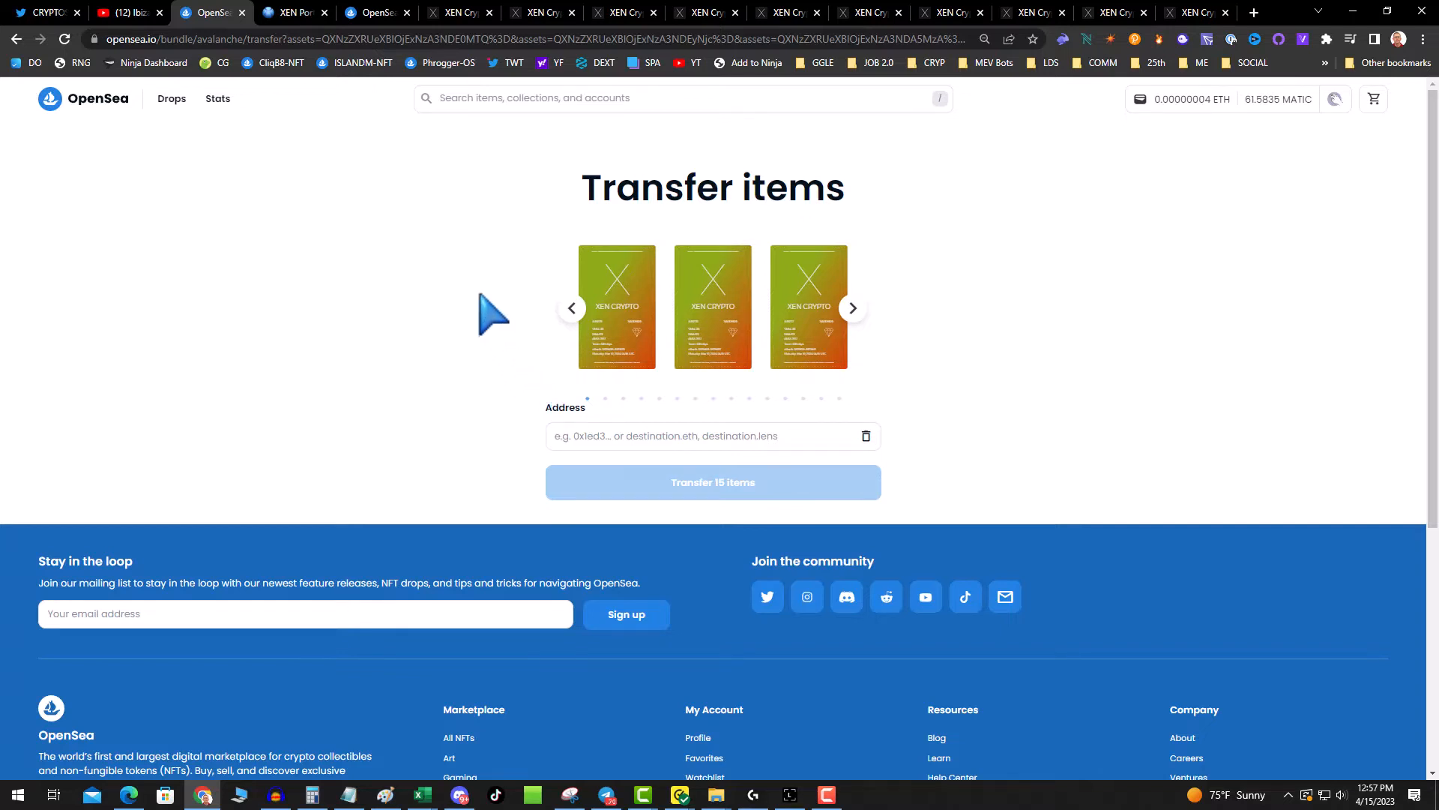
mouse_move(481, 303)
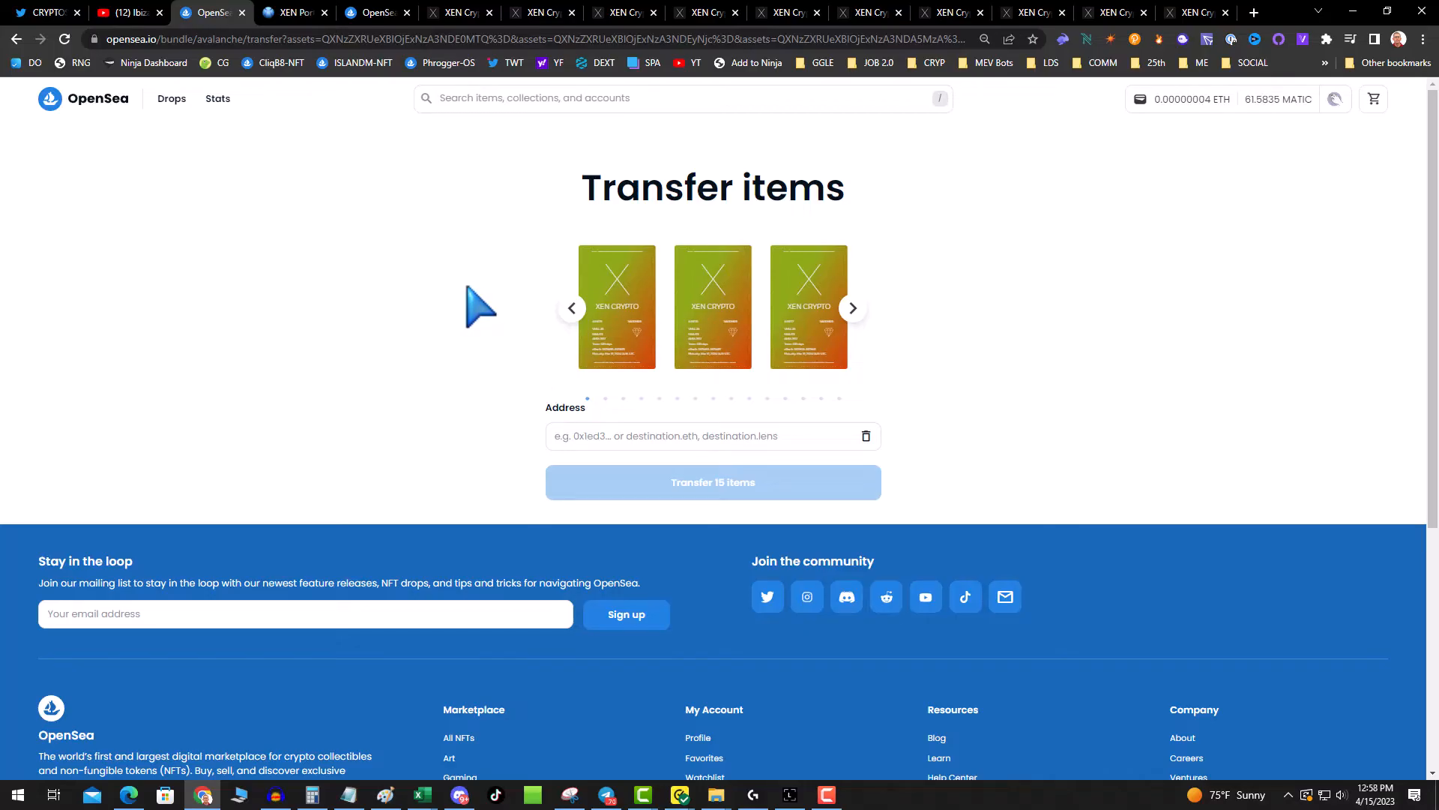
mouse_move(492, 307)
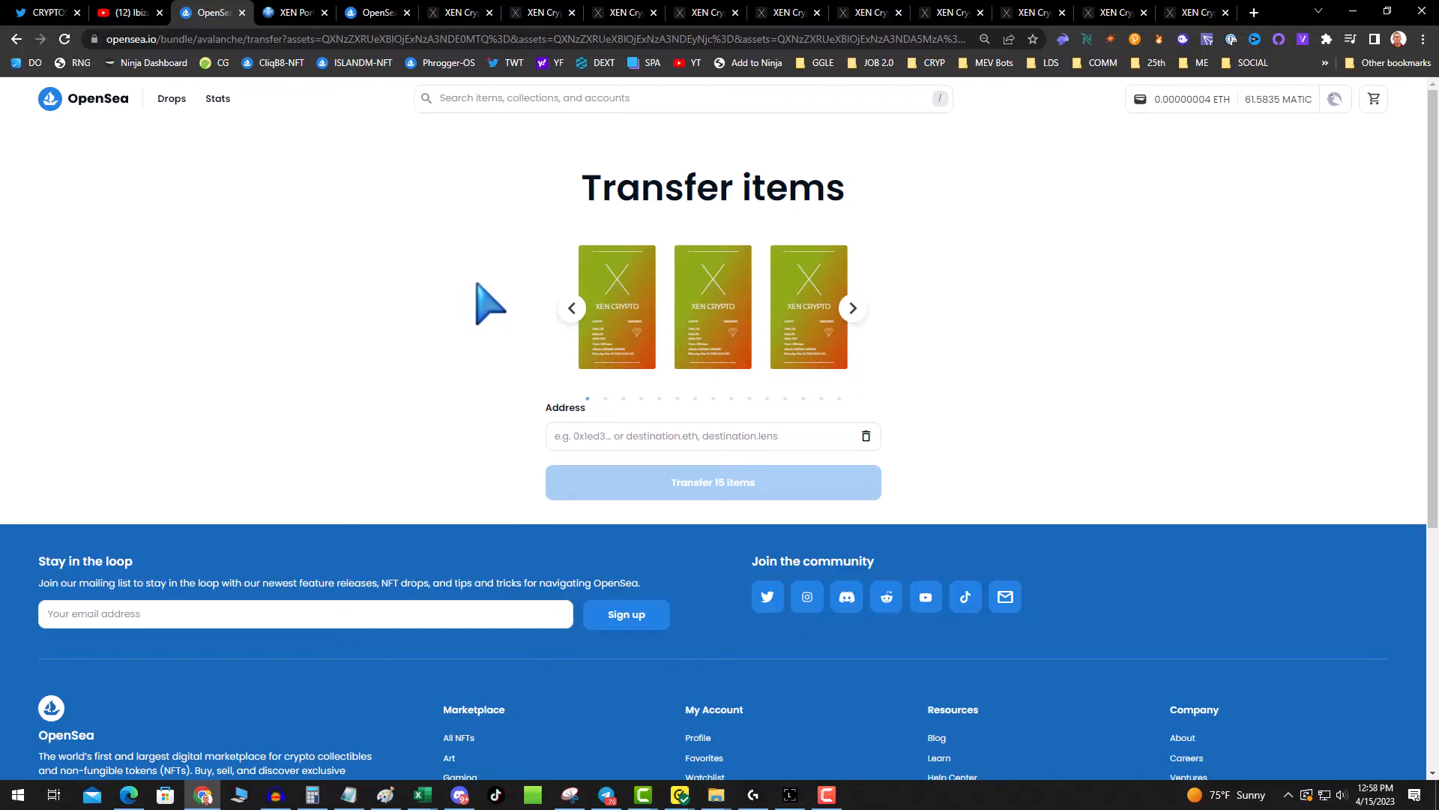